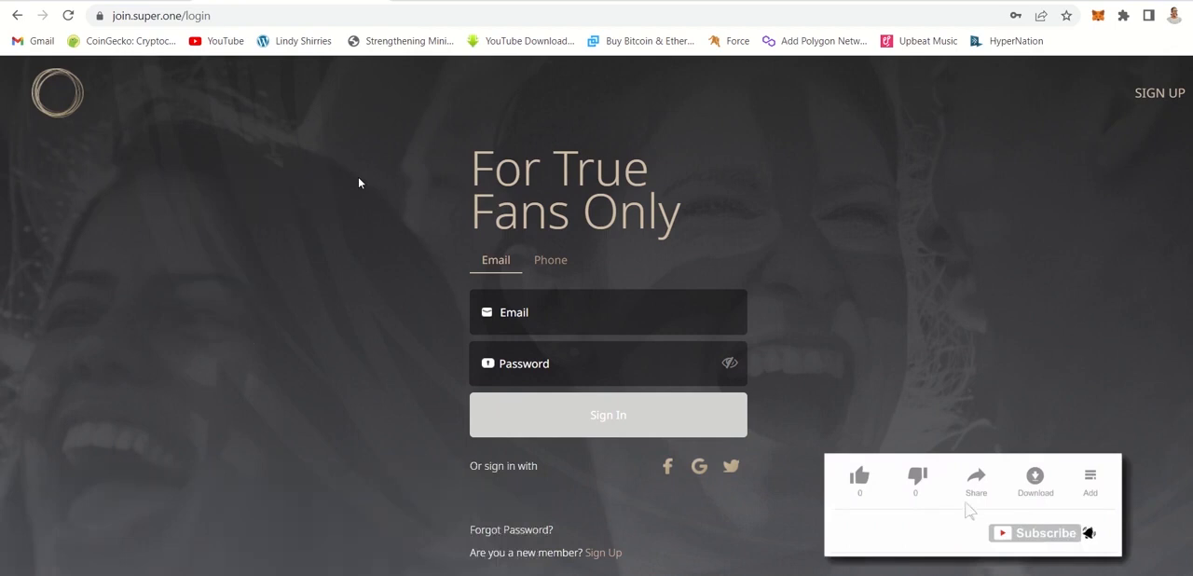
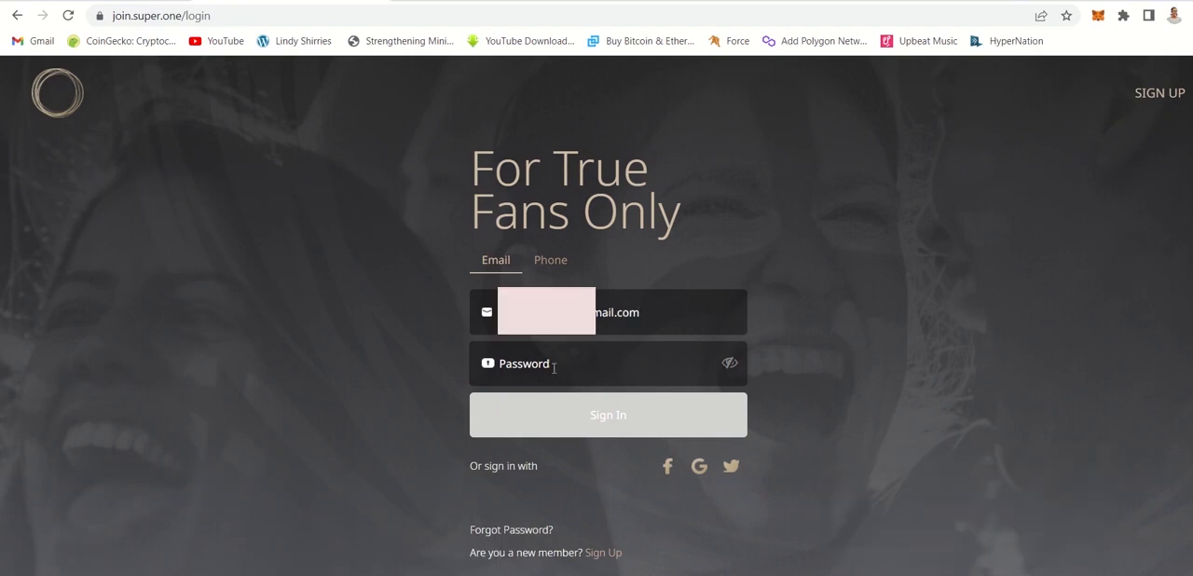
text(password)
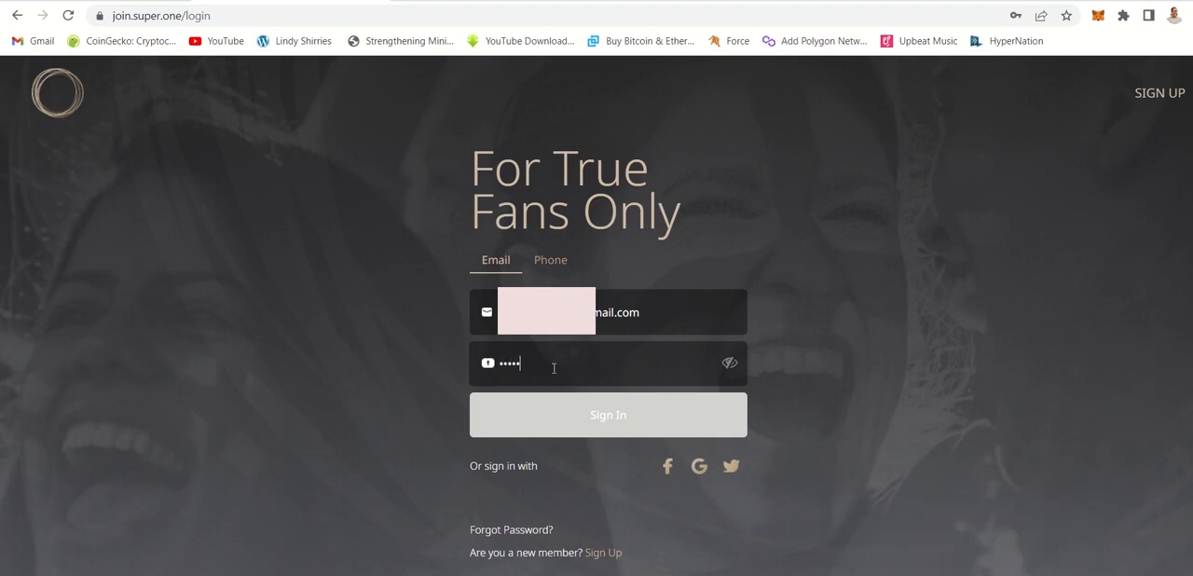
text(••••••••)
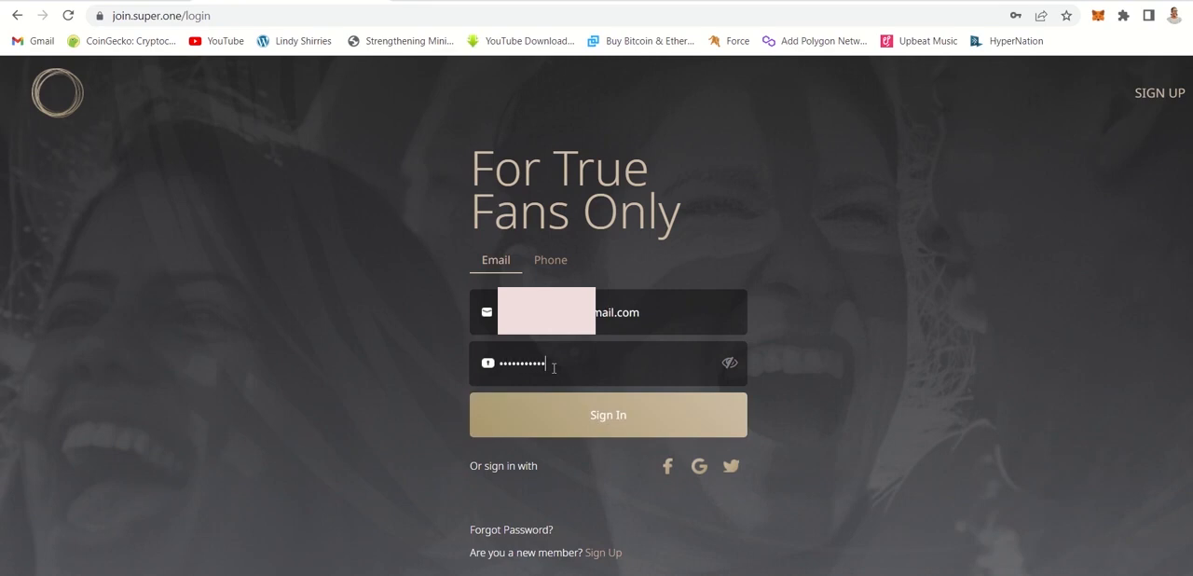
click(607, 416)
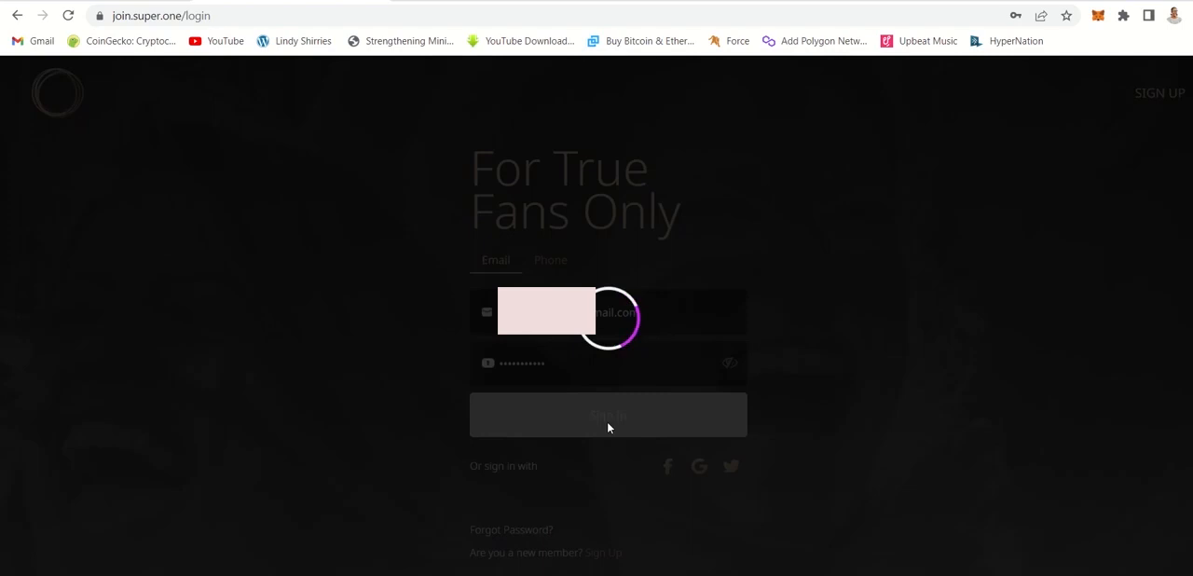
click(608, 416)
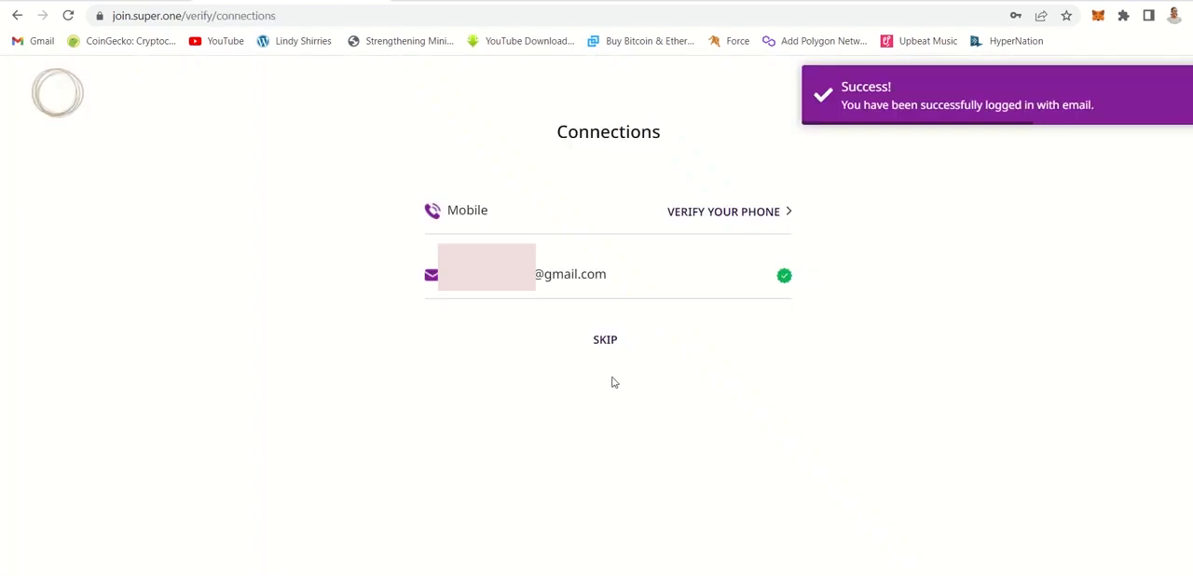
click(604, 340)
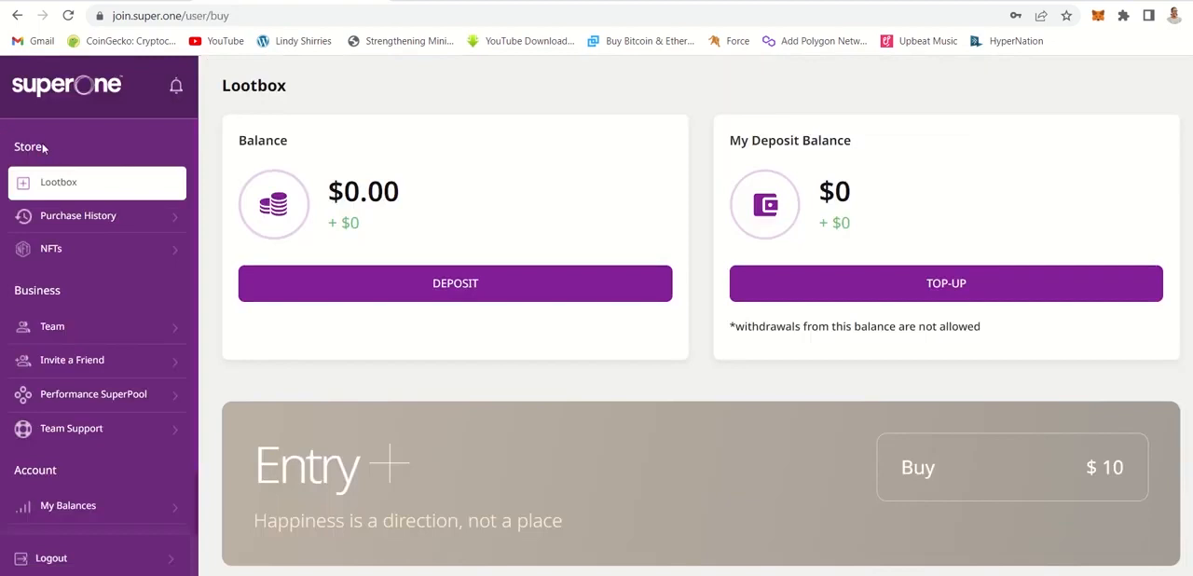
mouse_move(56, 168)
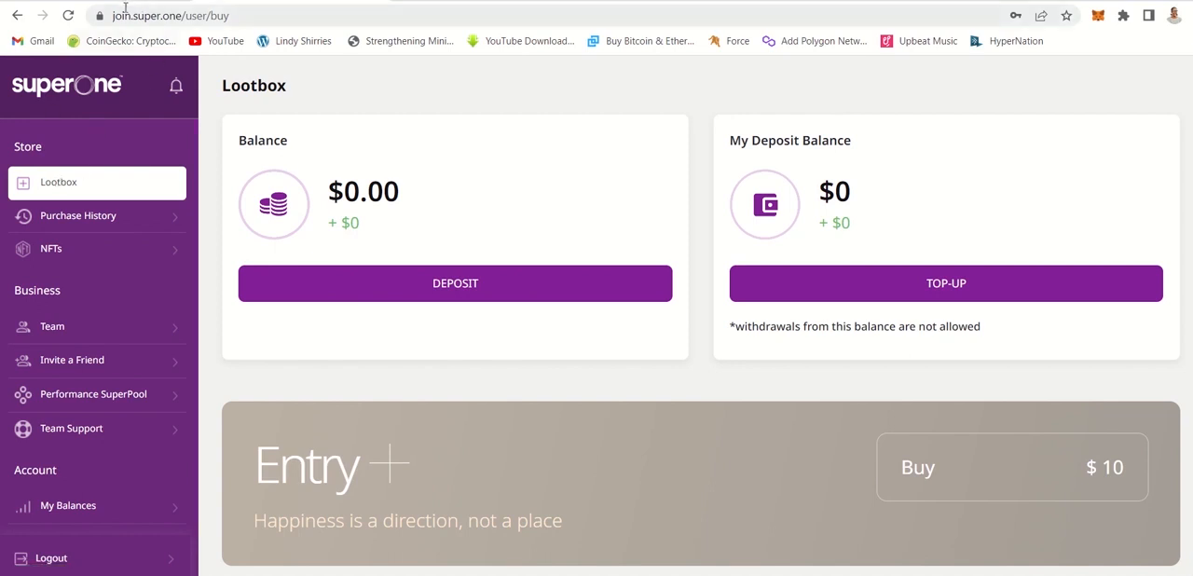
mouse_move(130, 197)
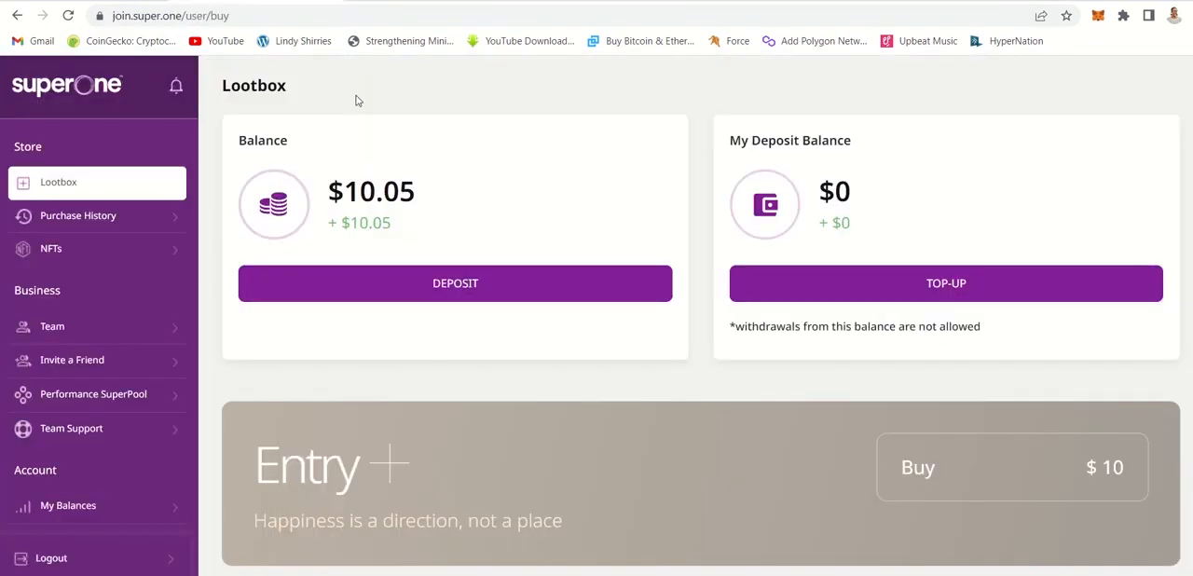
mouse_move(343, 216)
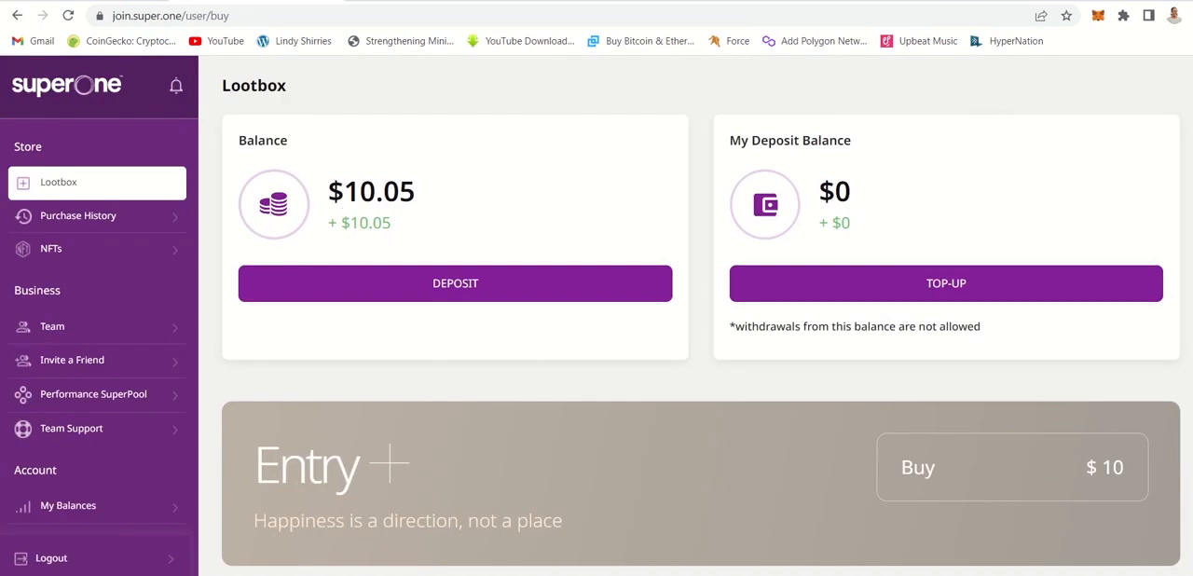
scroll(down, 3)
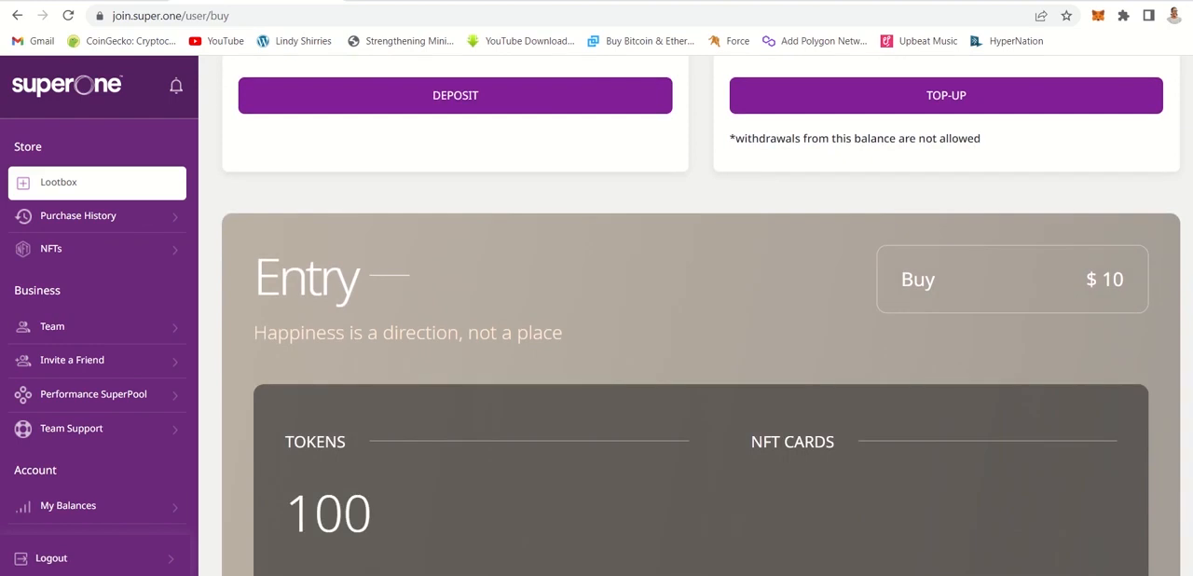
scroll(down, 3)
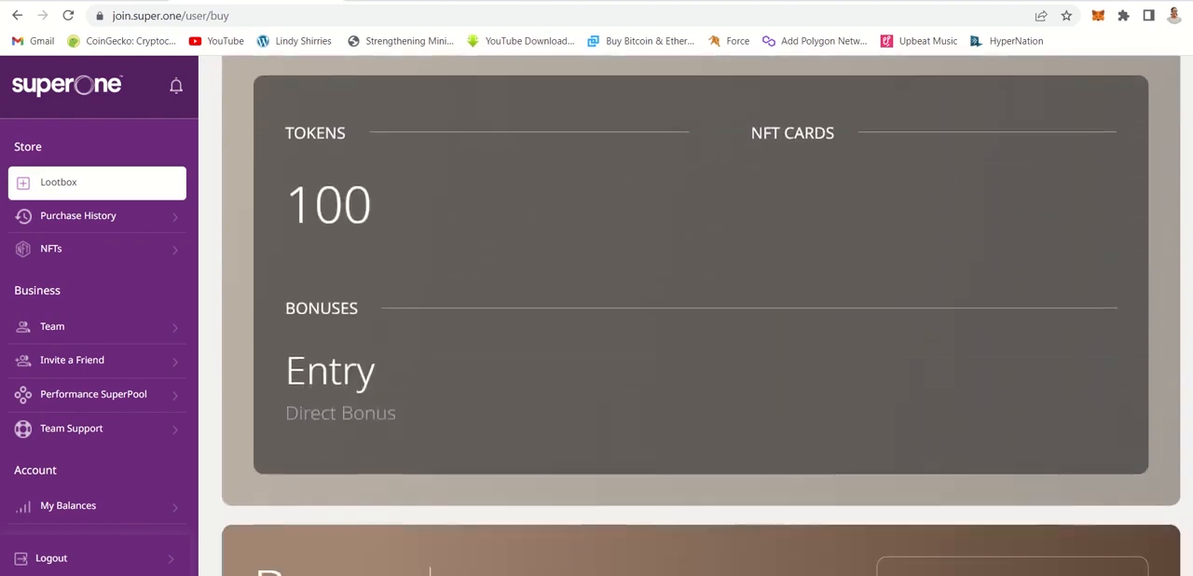
scroll(down, 3)
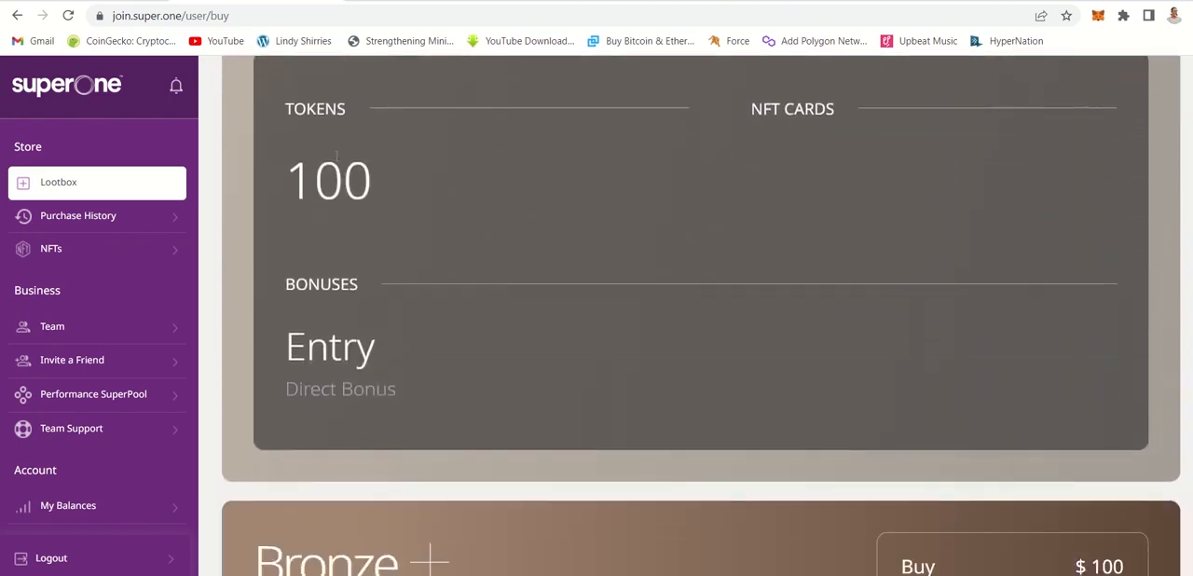
mouse_move(1097, 276)
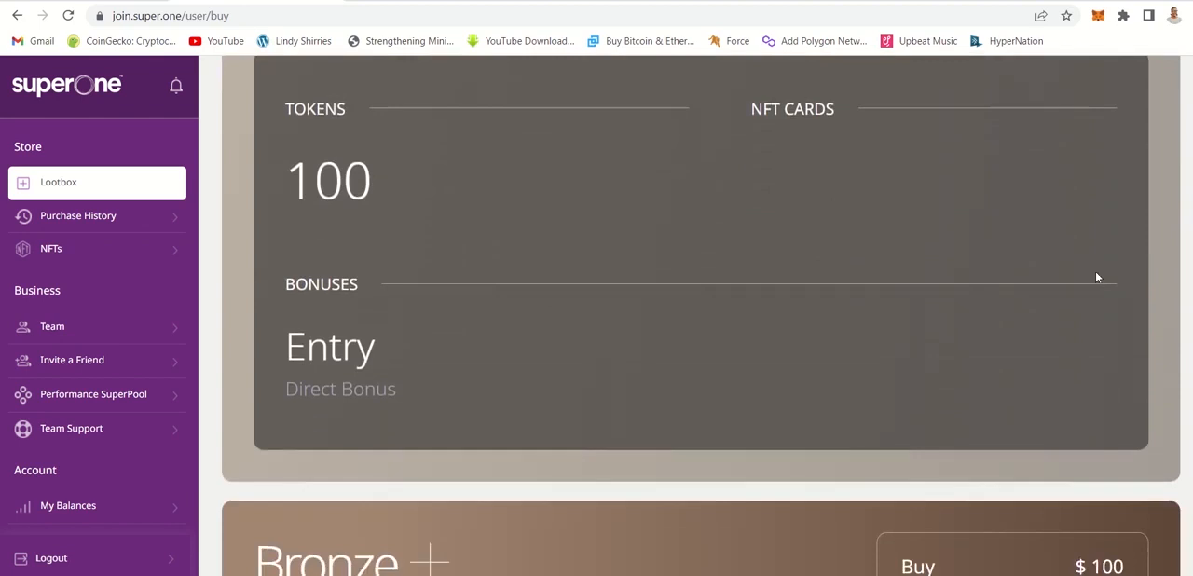
scroll(down, 3)
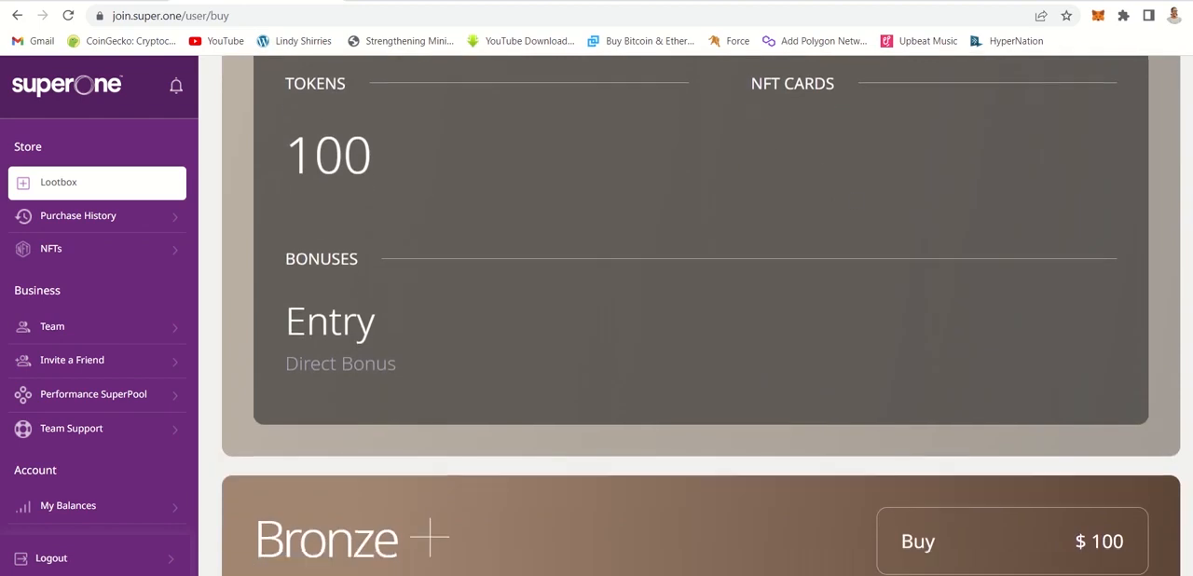
scroll(down, 3)
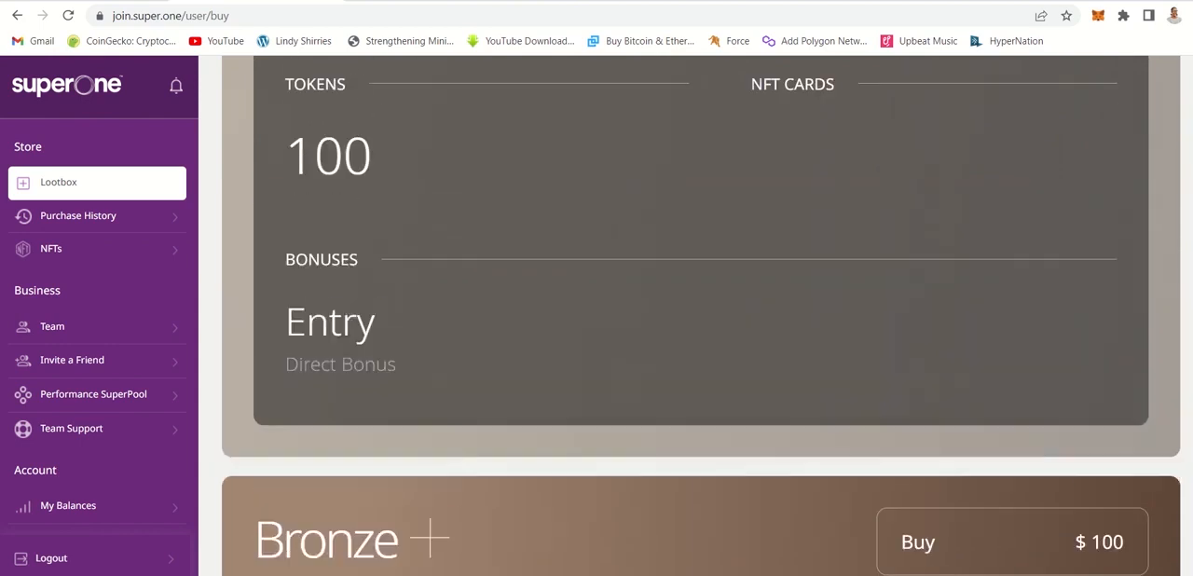
scroll(down, 3)
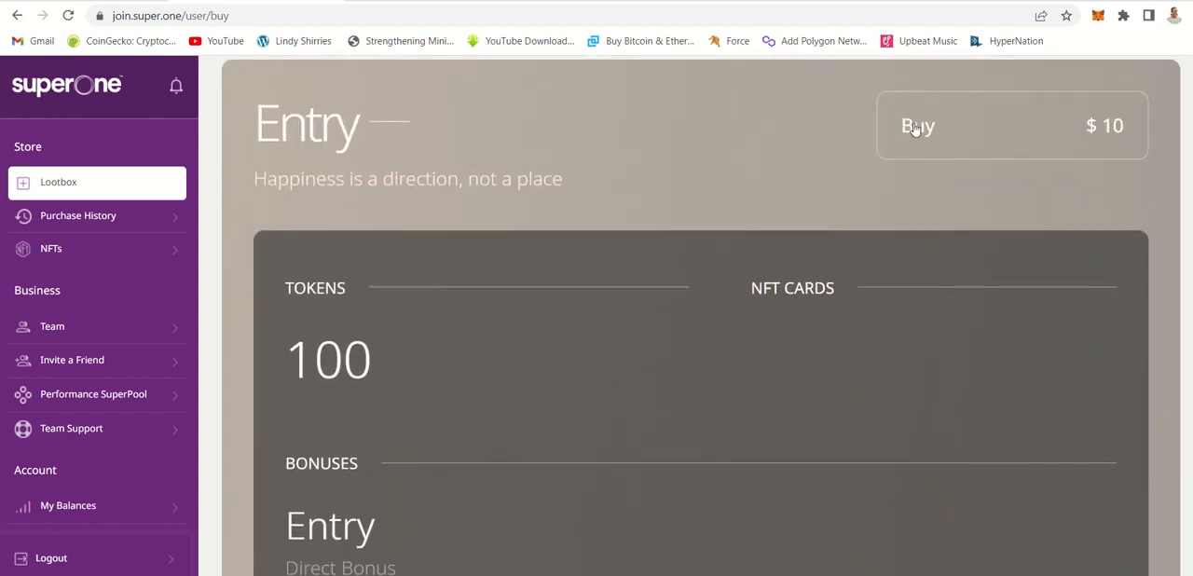
Start buying the $10 Entry lootbox, reaching payment method selection.
click(917, 127)
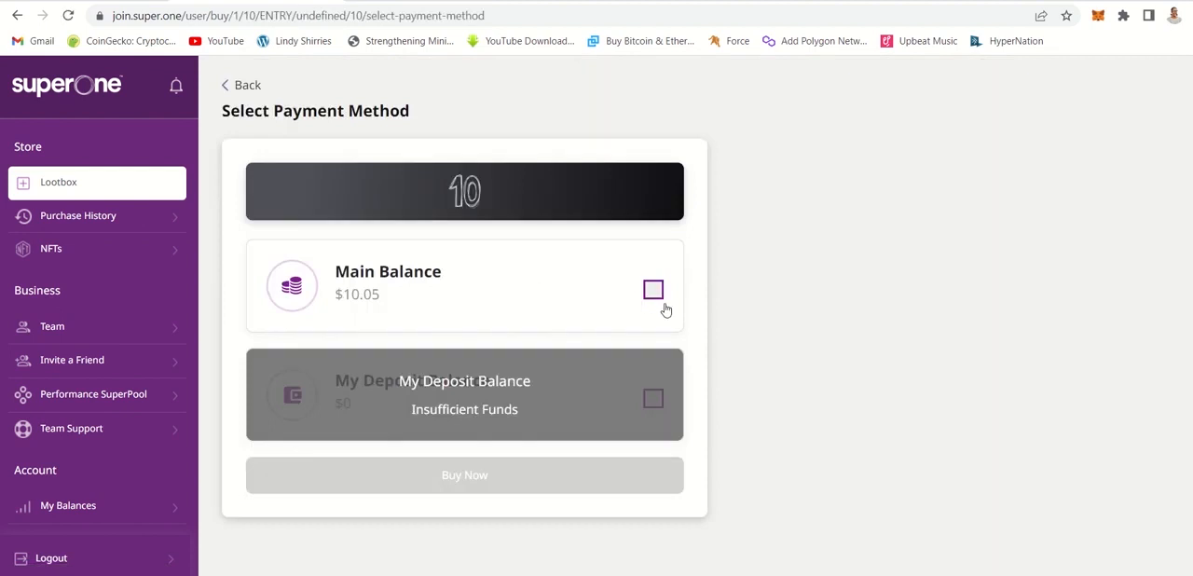
mouse_move(533, 322)
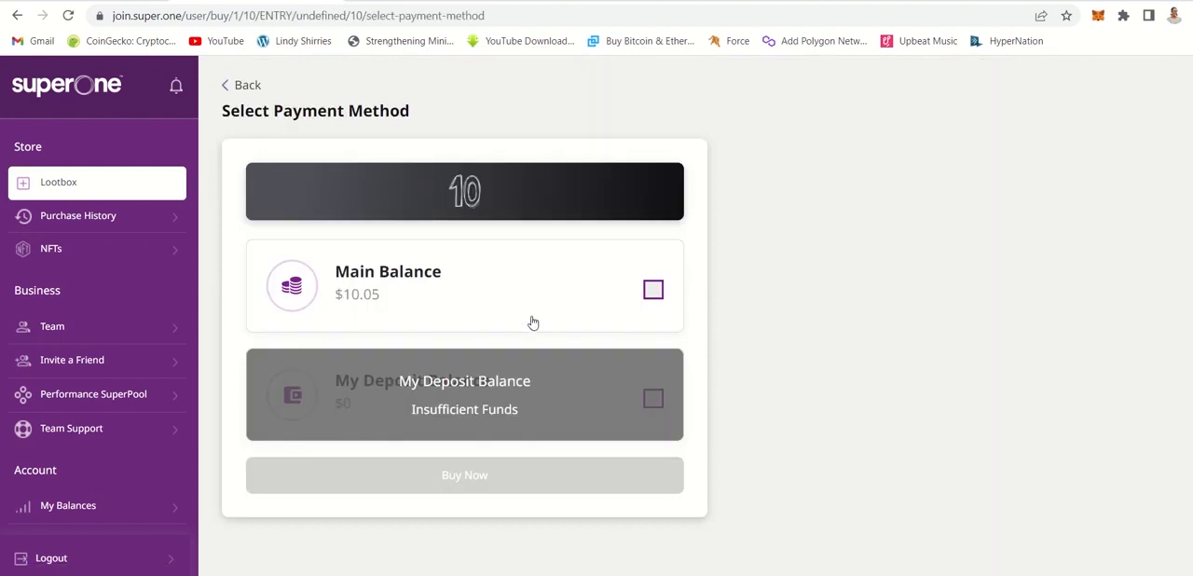
mouse_move(410, 391)
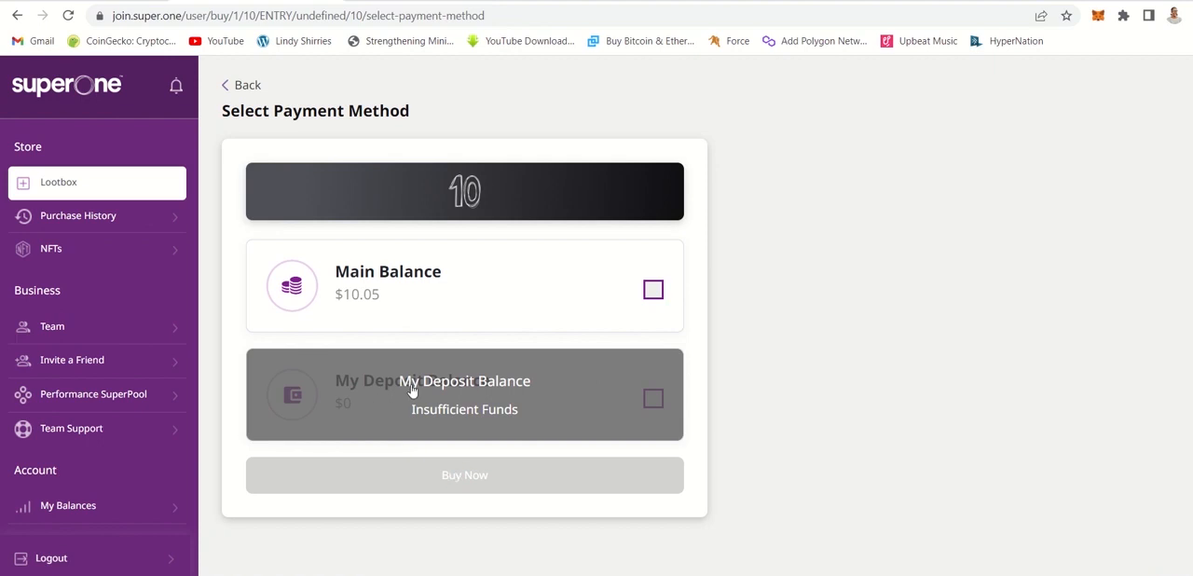
mouse_move(477, 421)
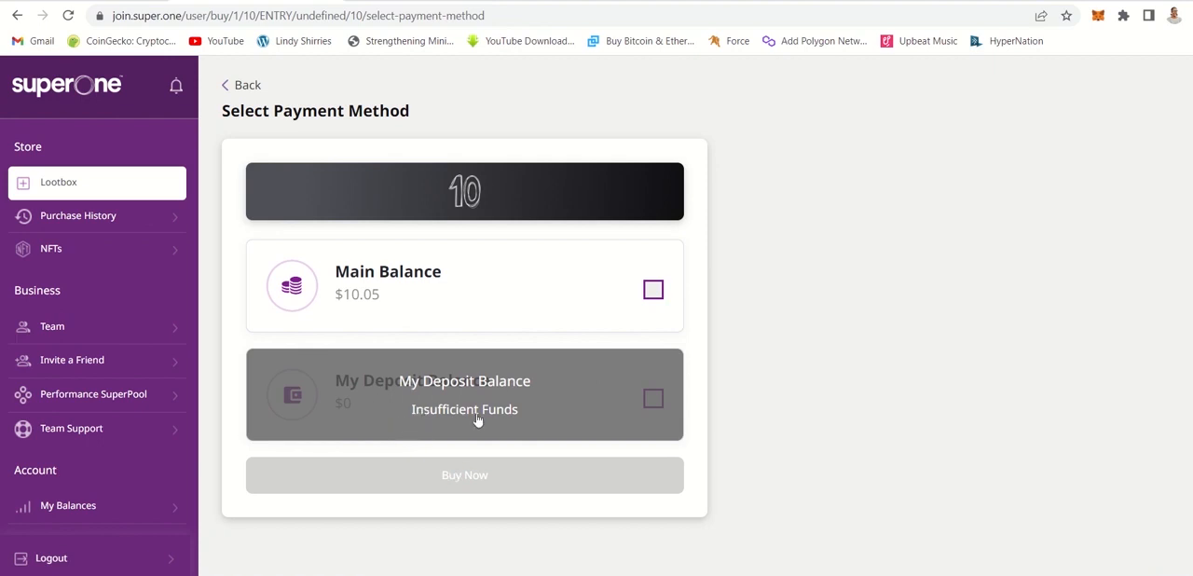
mouse_move(503, 279)
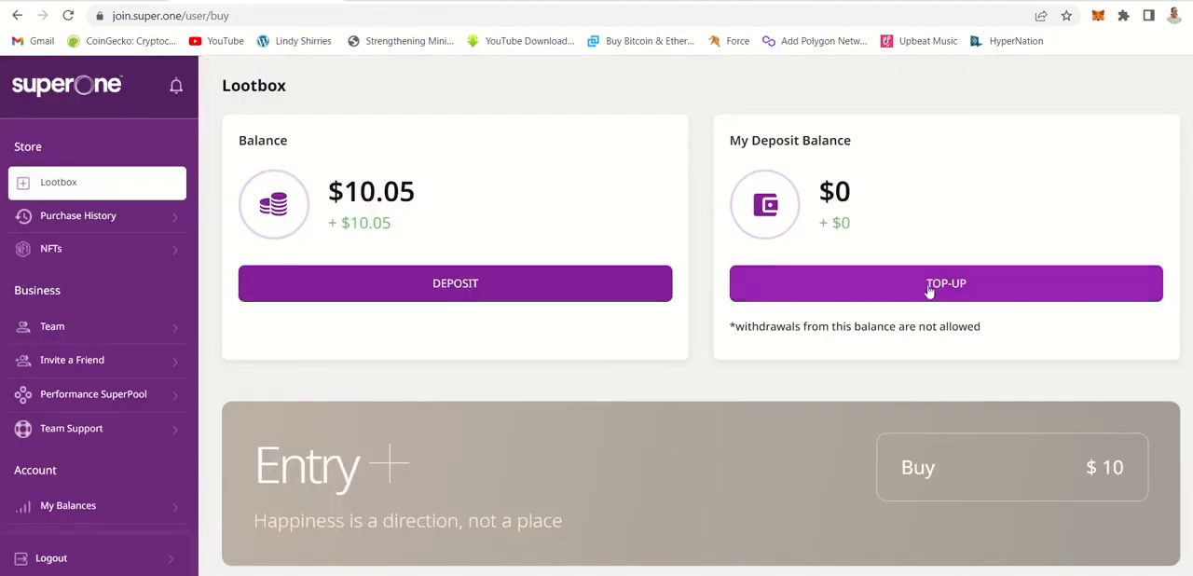
Top up My Deposit Balance with $10, leaving the main Balance at $0.05.
click(947, 283)
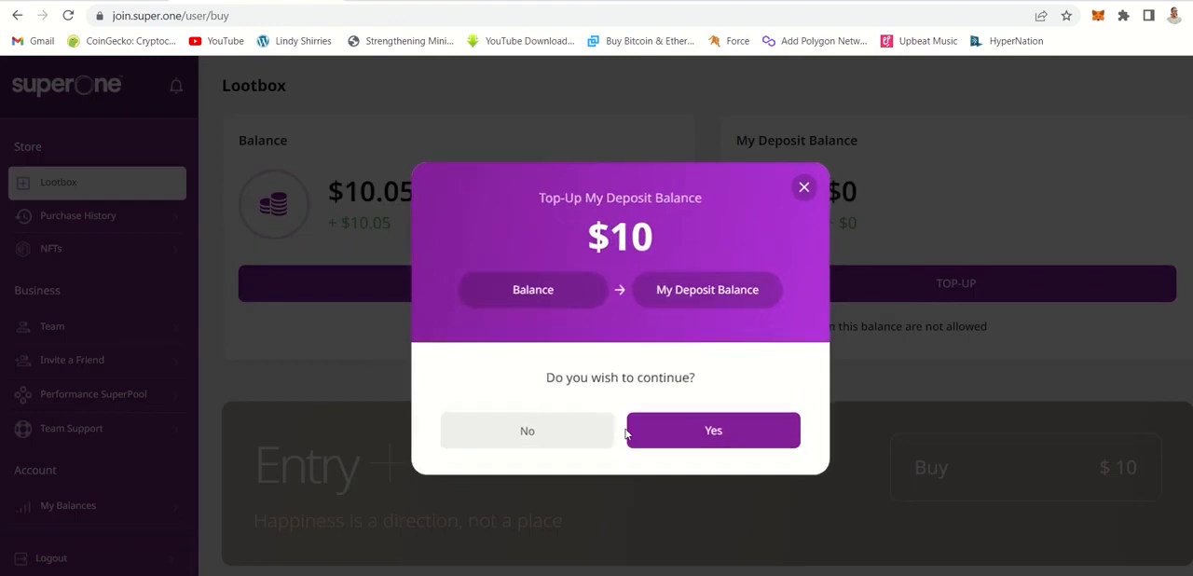
click(713, 428)
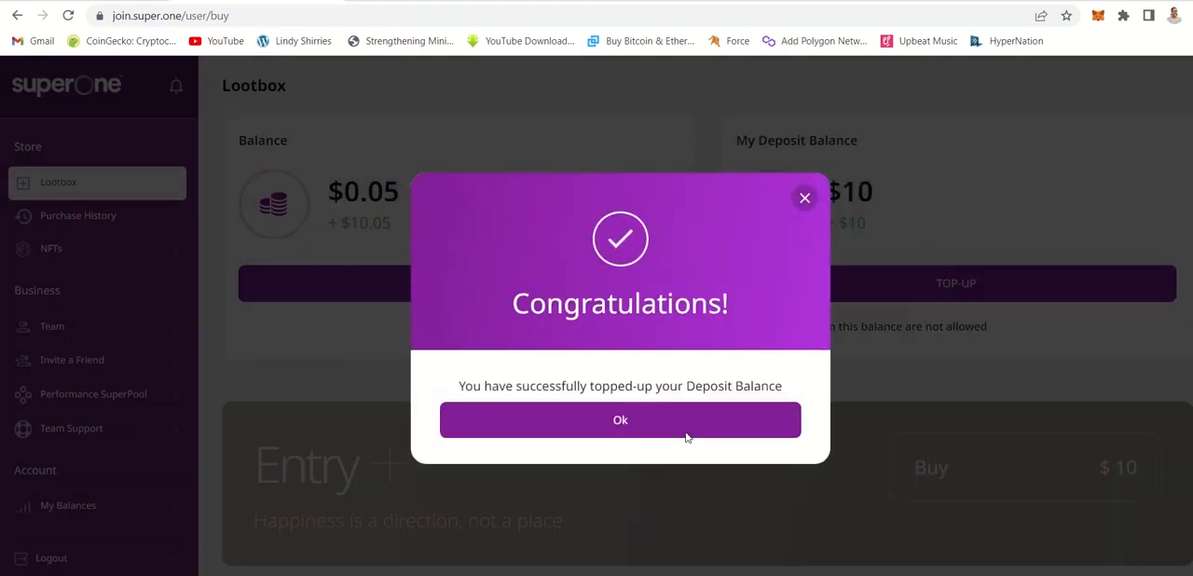
click(619, 420)
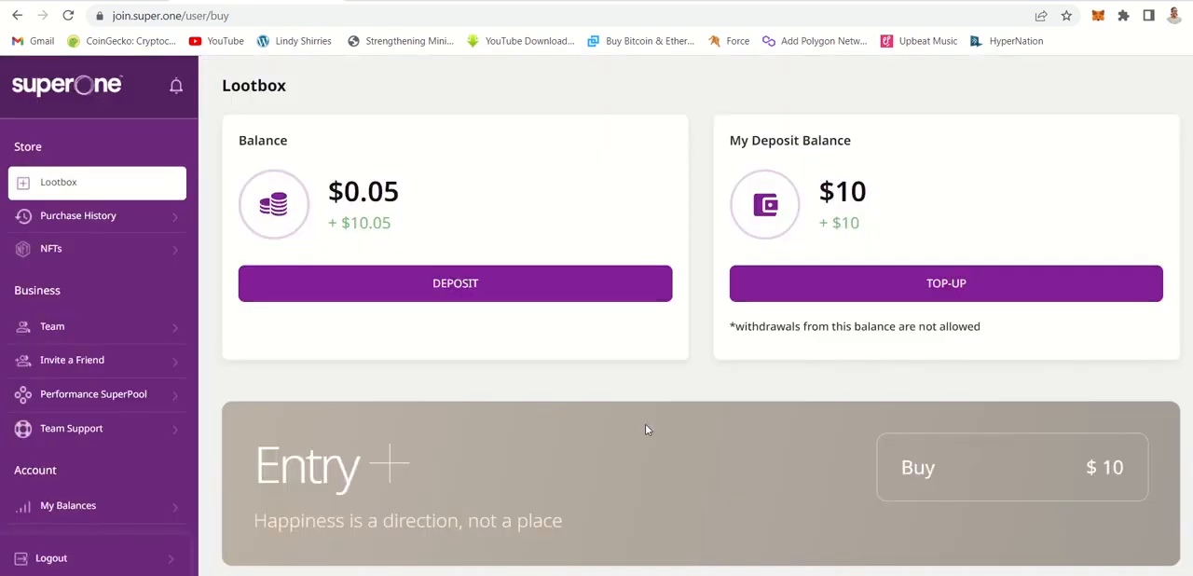
mouse_move(484, 395)
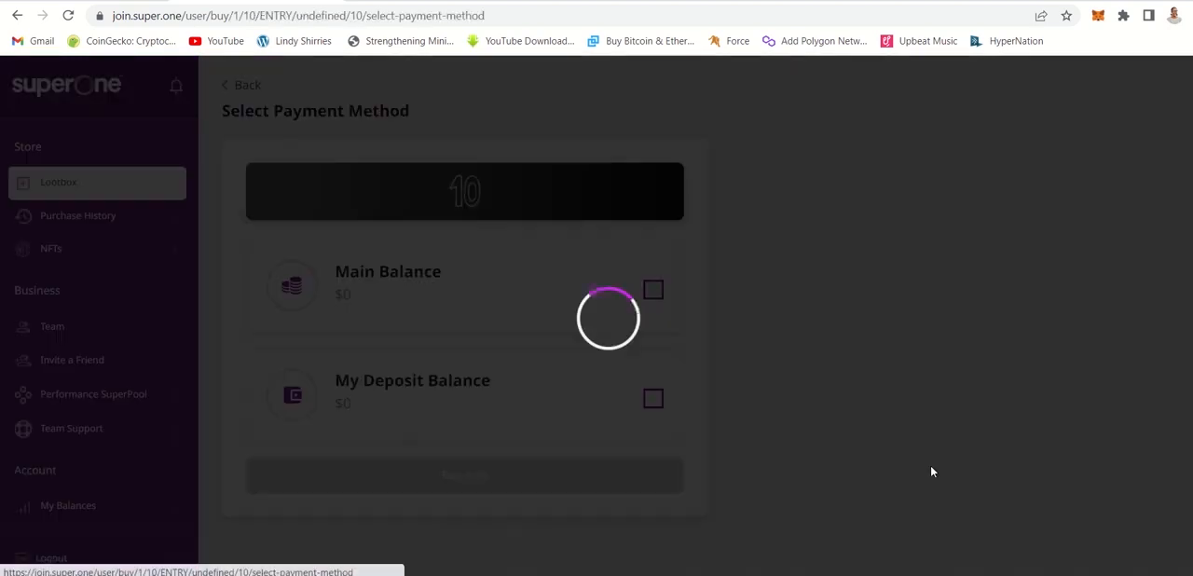
Pay for the $10 Entry with My Deposit Balance, confirm, and go to My Wallet.
click(464, 476)
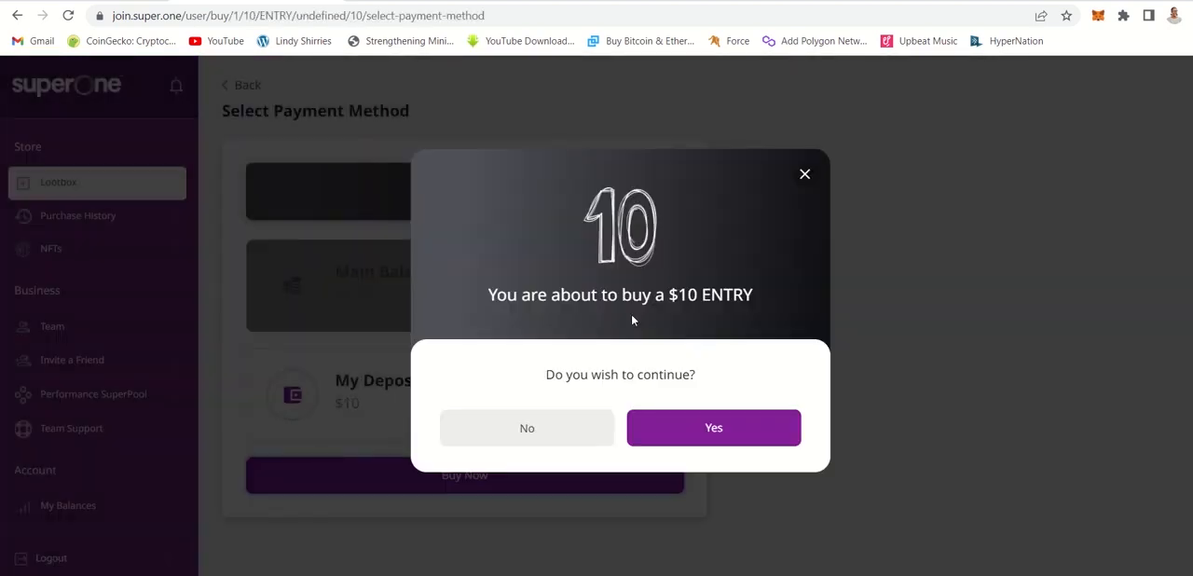
mouse_move(710, 426)
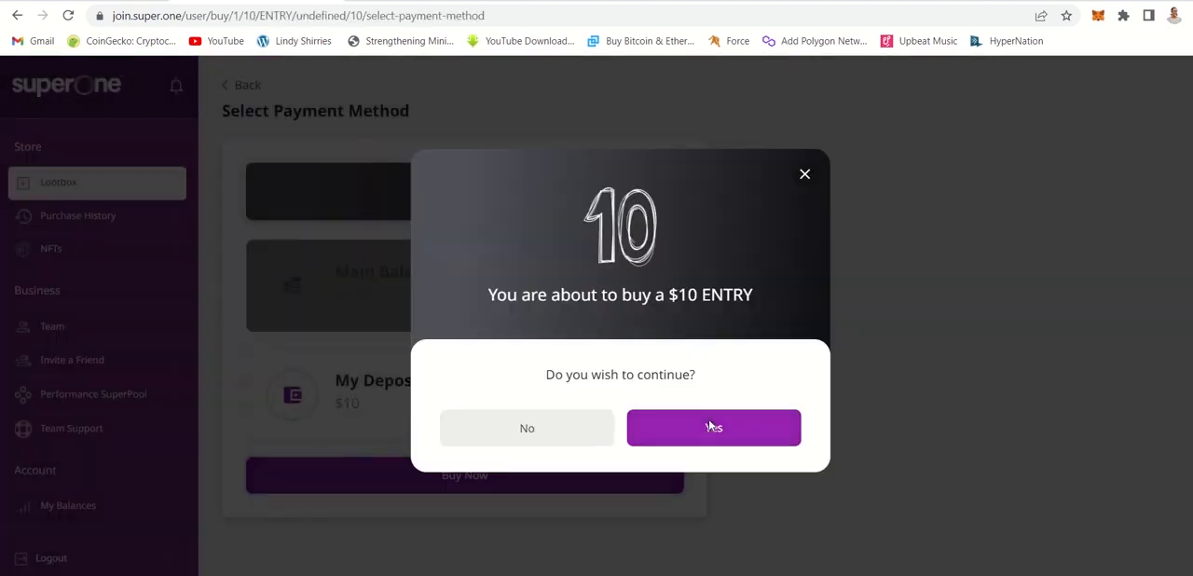
click(712, 426)
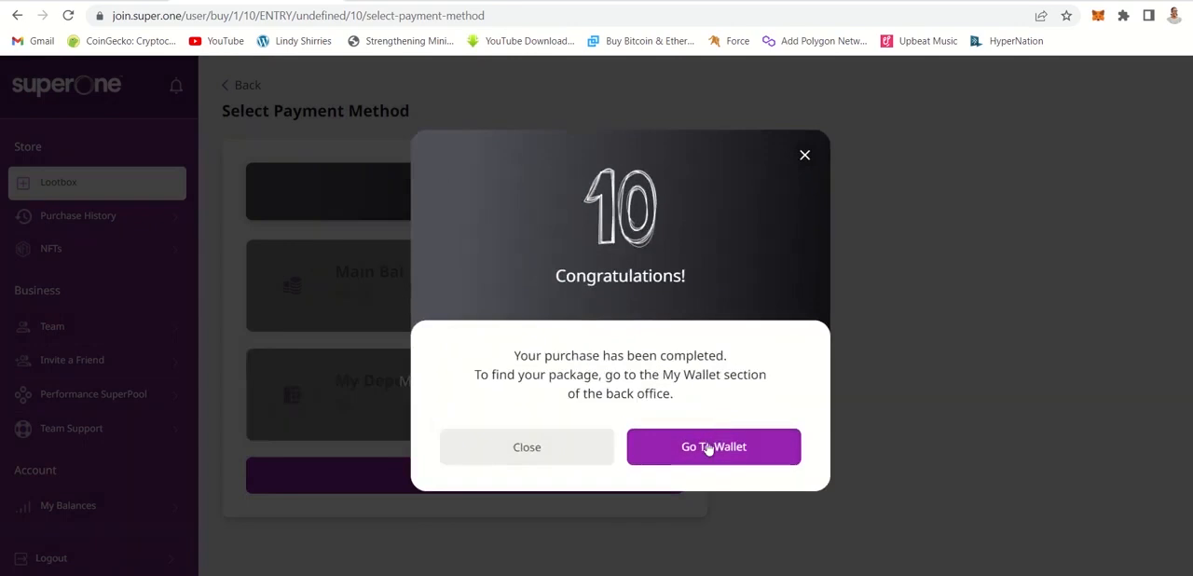
click(713, 445)
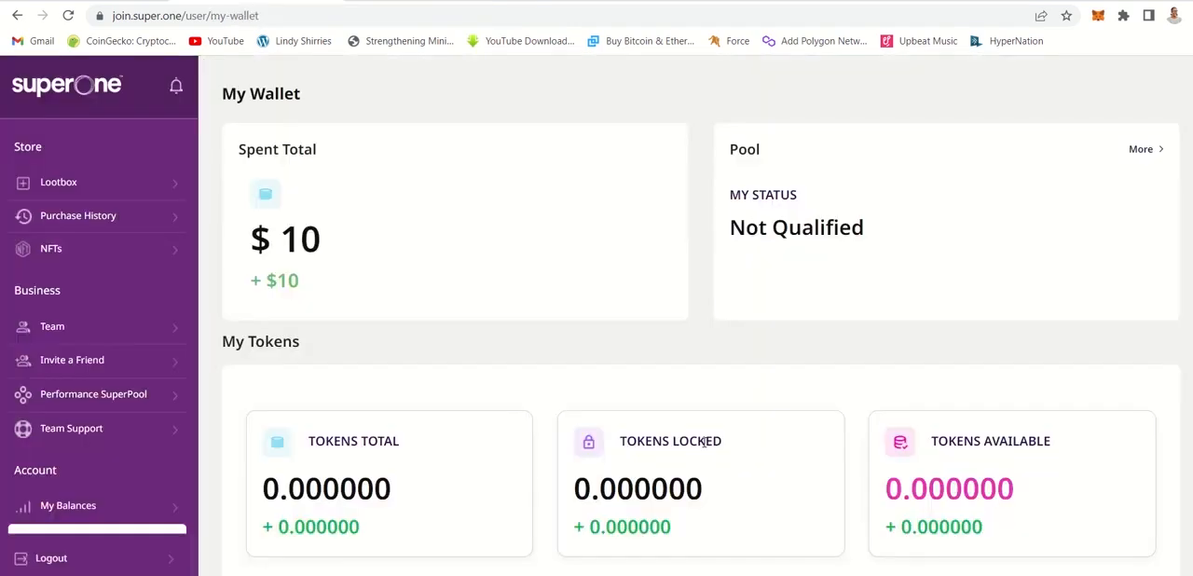
mouse_move(317, 270)
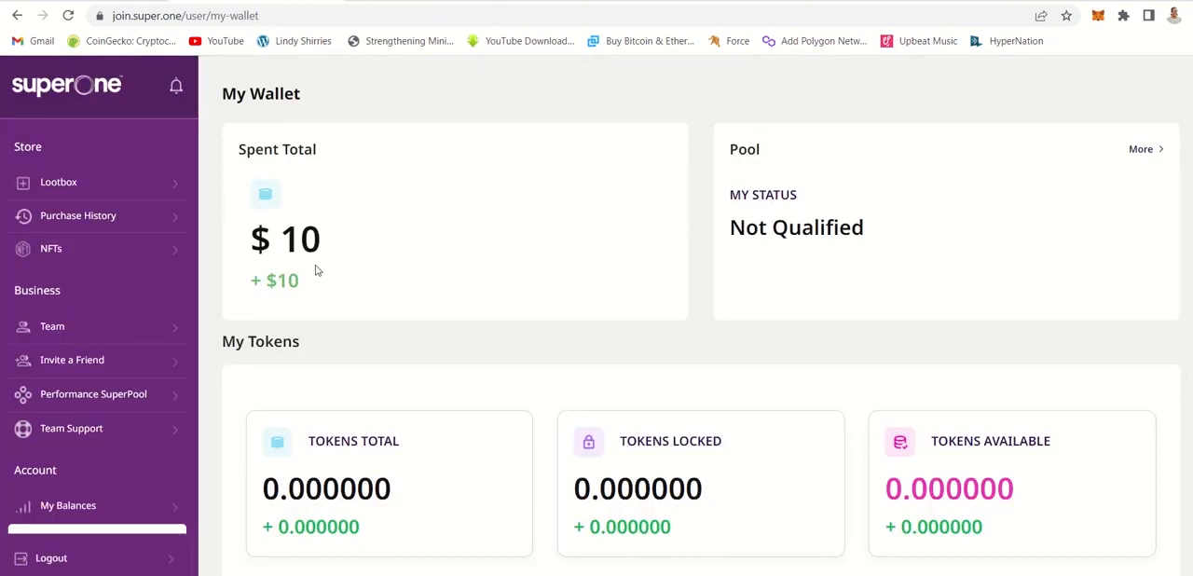
mouse_move(60, 183)
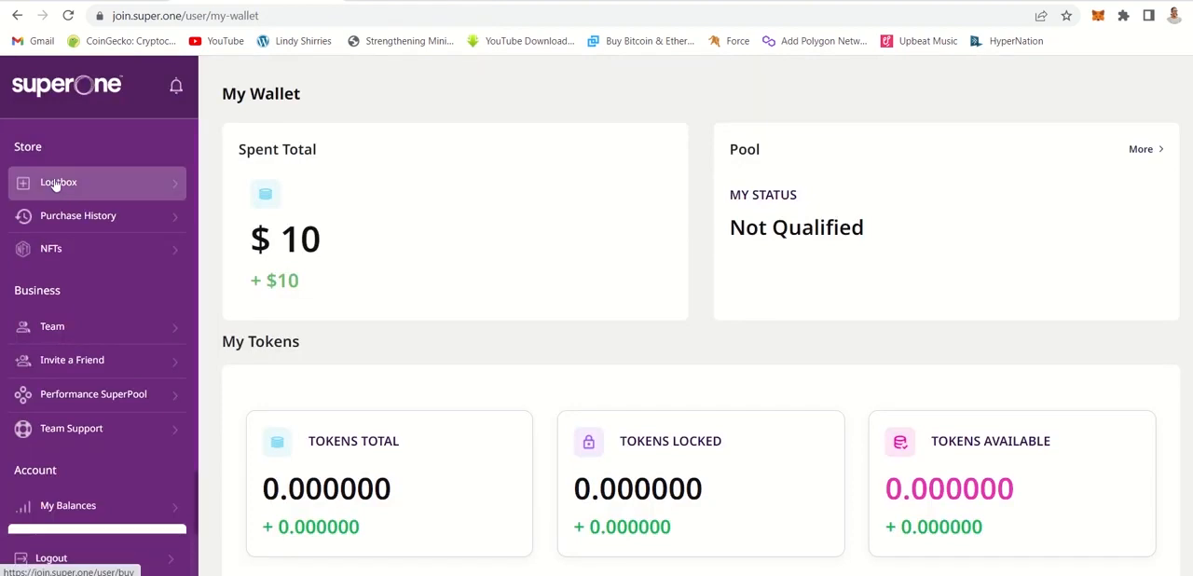
Return from My Wallet to the Lootbox store page via the sidebar.
click(58, 183)
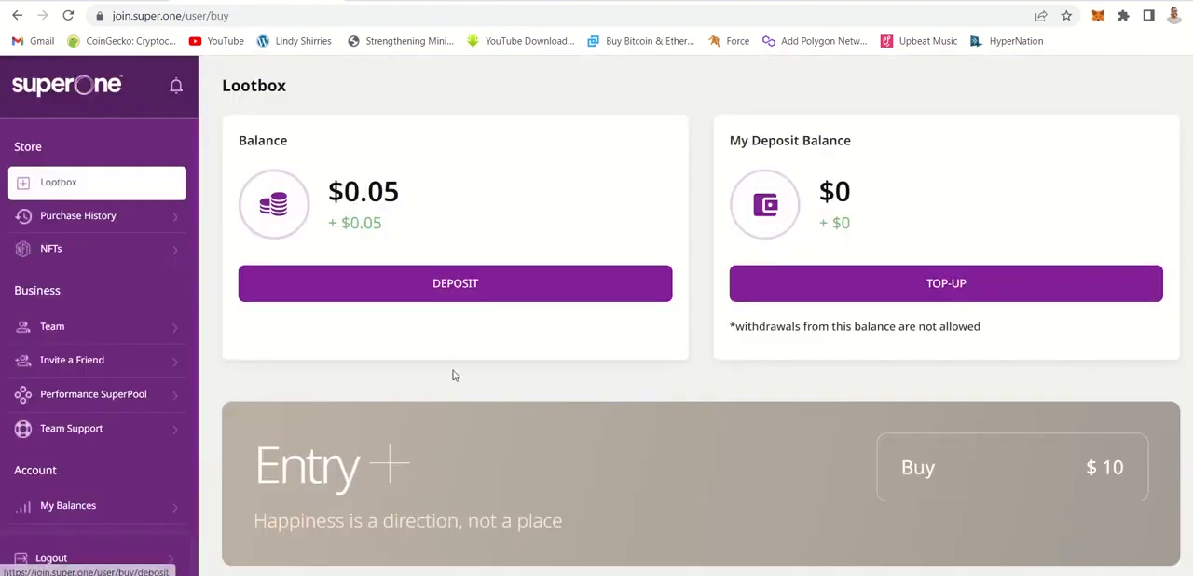
mouse_move(604, 465)
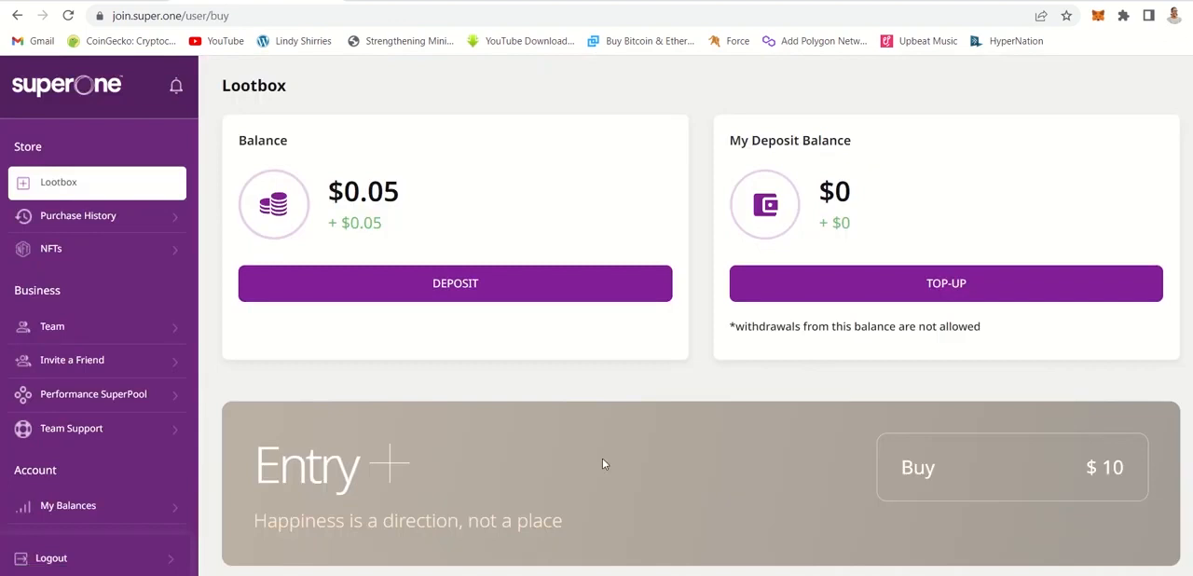